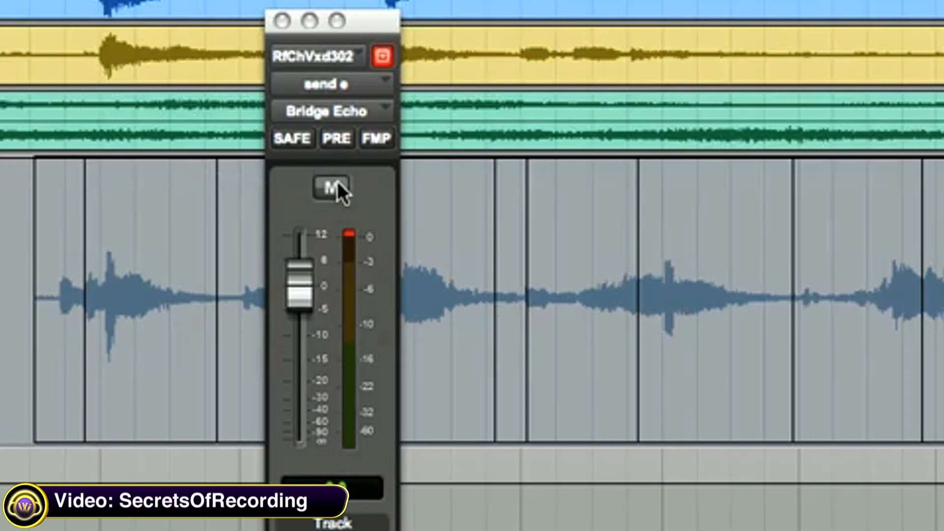
# Step: Engage mute (M) on the Bridge Echo send output window
pyautogui.click(330, 186)
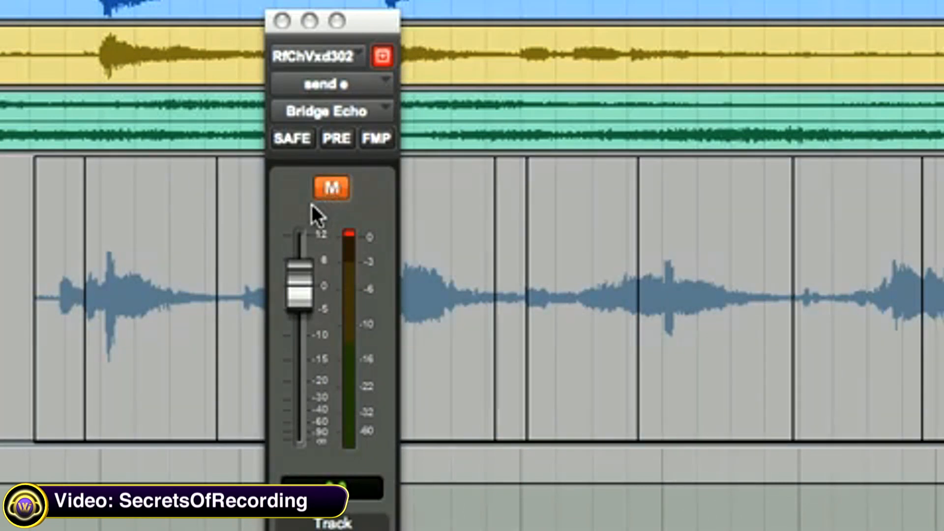